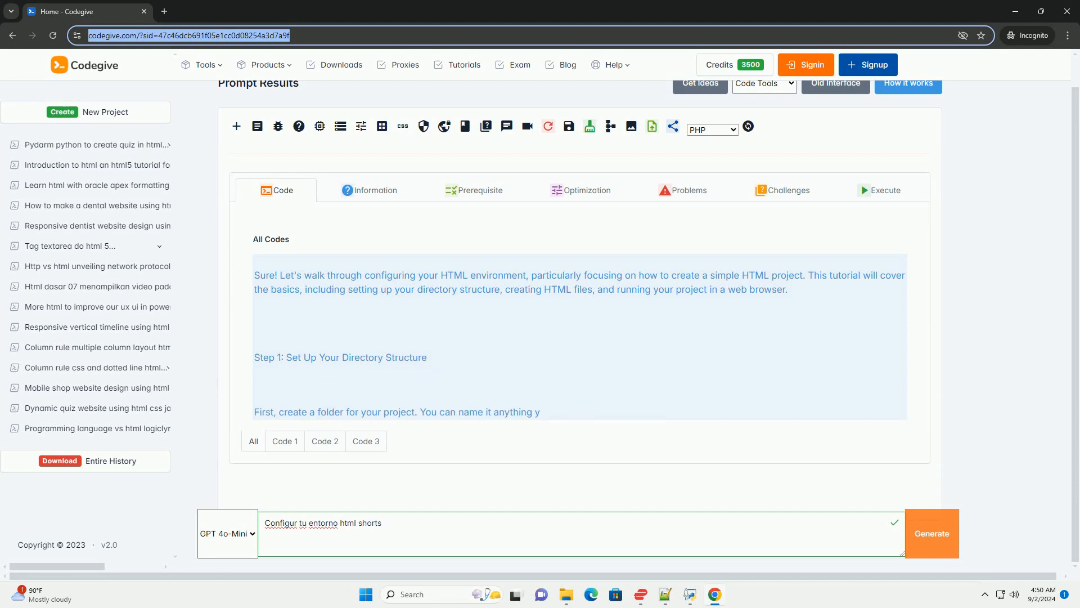
pyautogui.scroll(-3)
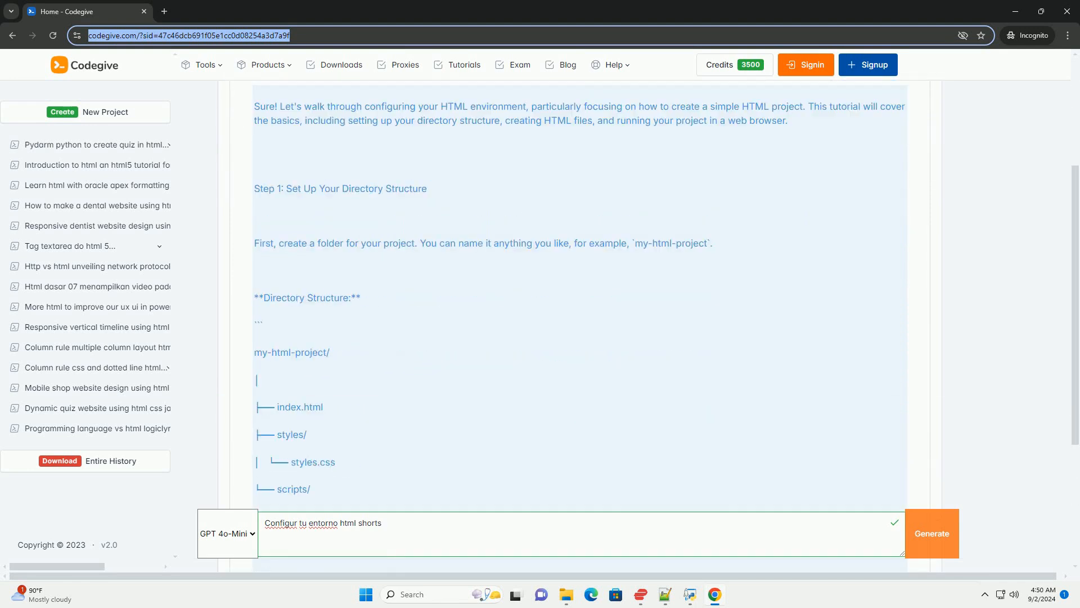
pyautogui.scroll(-3)
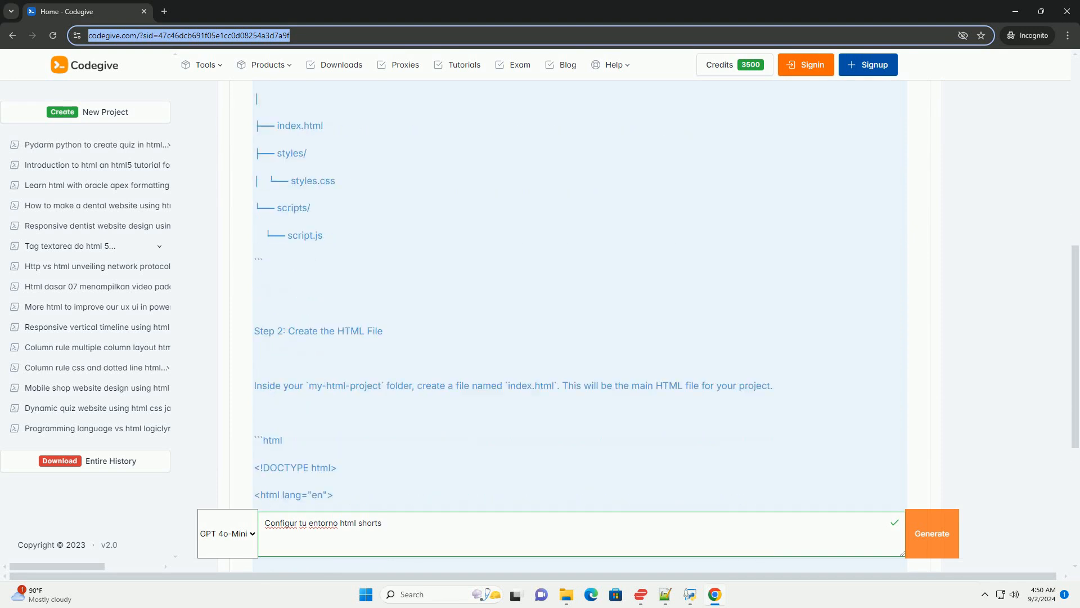
pyautogui.scroll(-3)
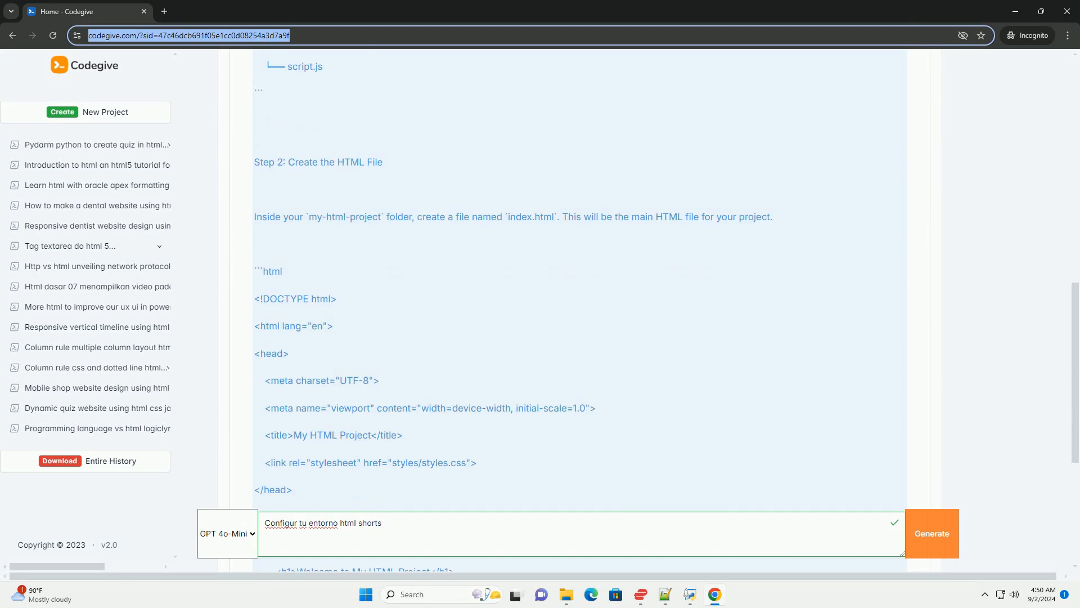
pyautogui.scroll(-3)
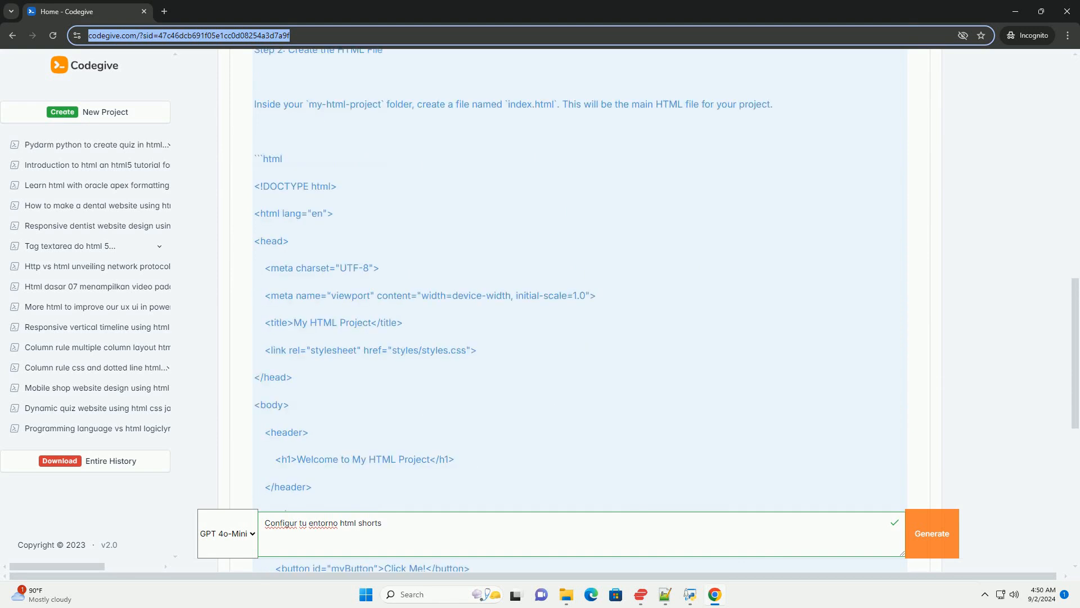
pyautogui.scroll(-3)
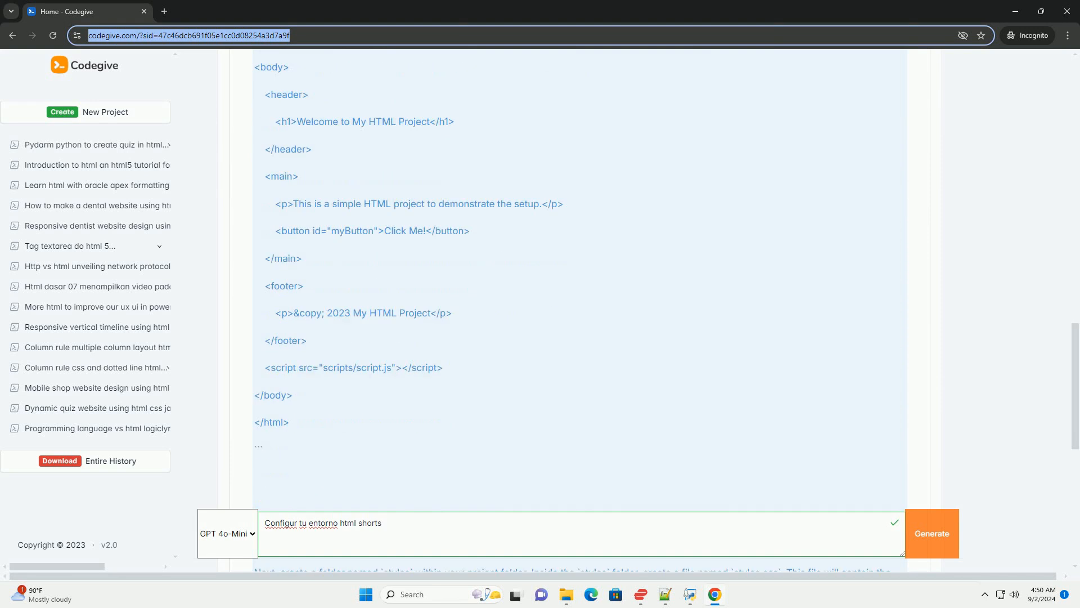
pyautogui.scroll(-3)
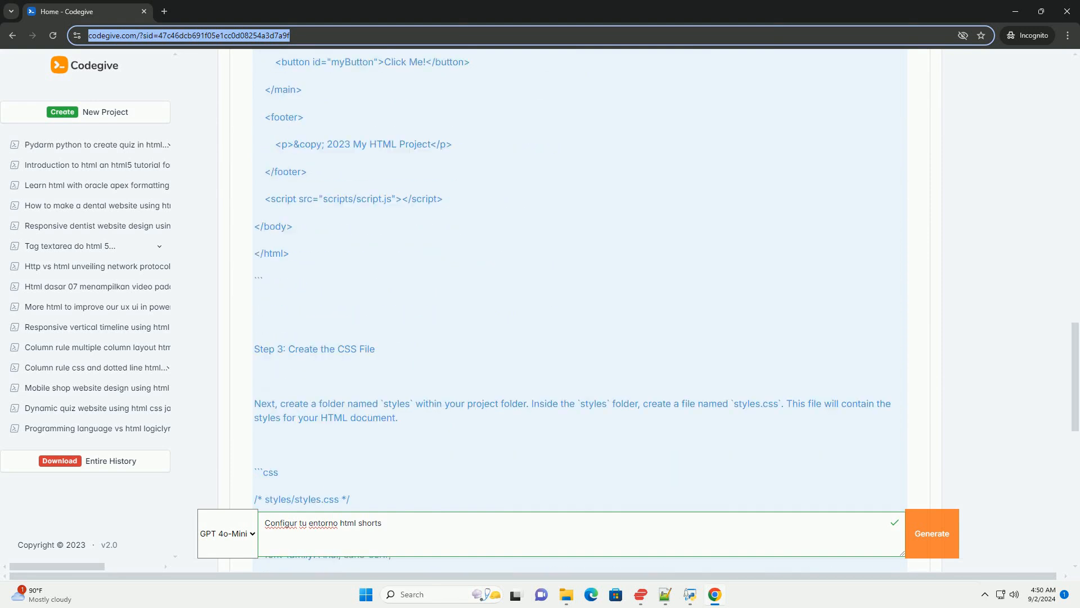
pyautogui.scroll(-3)
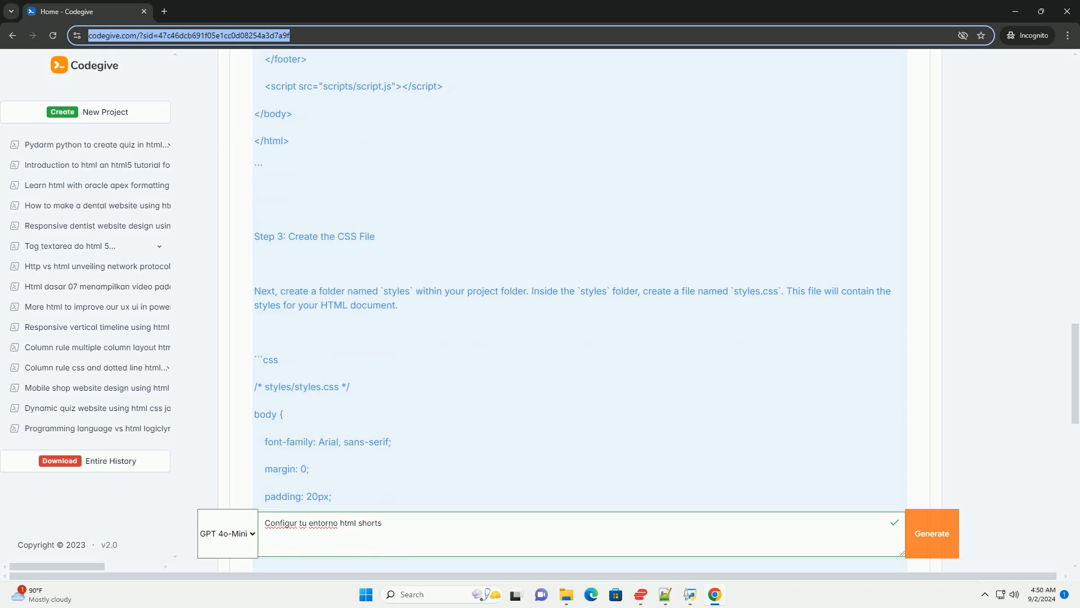
pyautogui.scroll(-3)
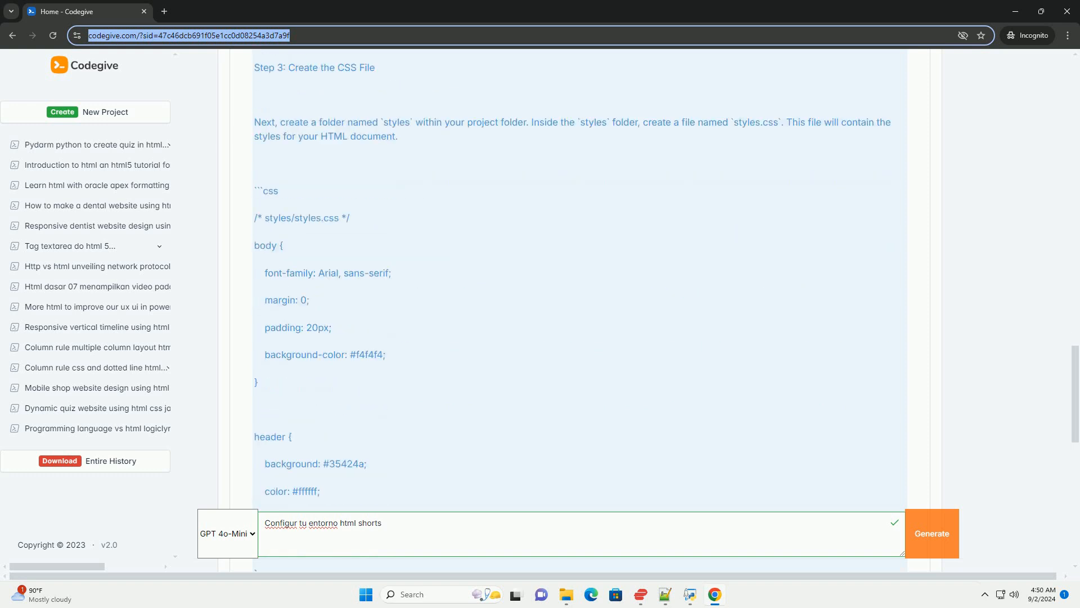
pyautogui.scroll(-3)
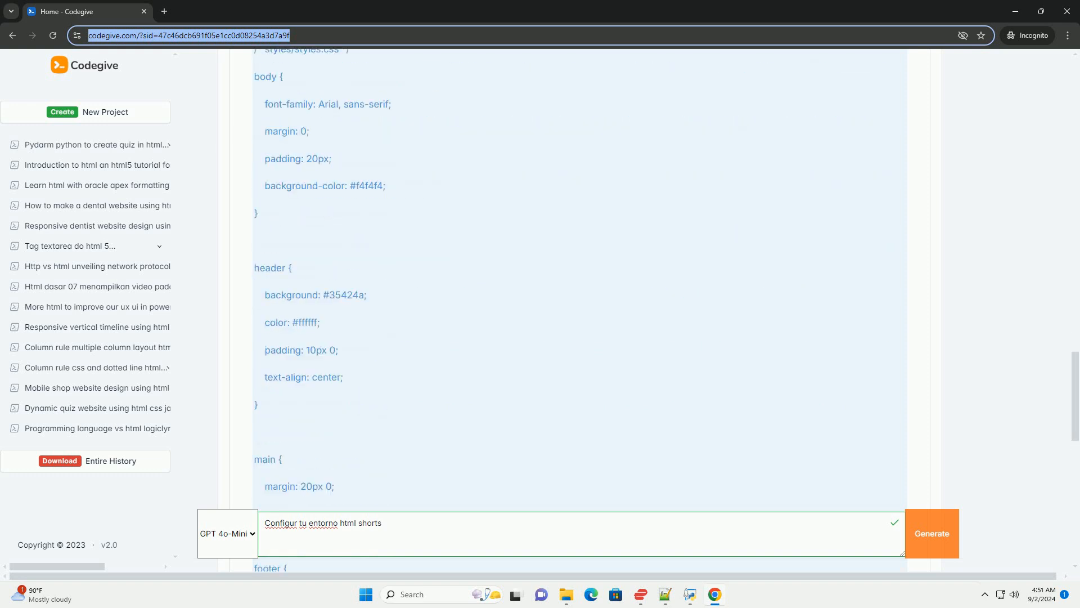
pyautogui.scroll(-3)
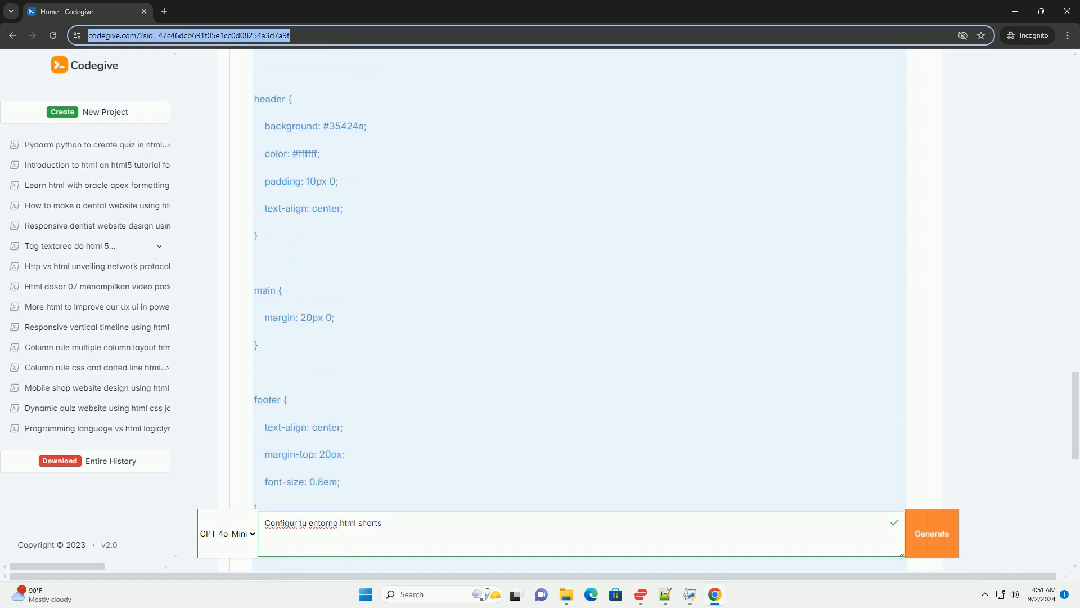
pyautogui.scroll(-3)
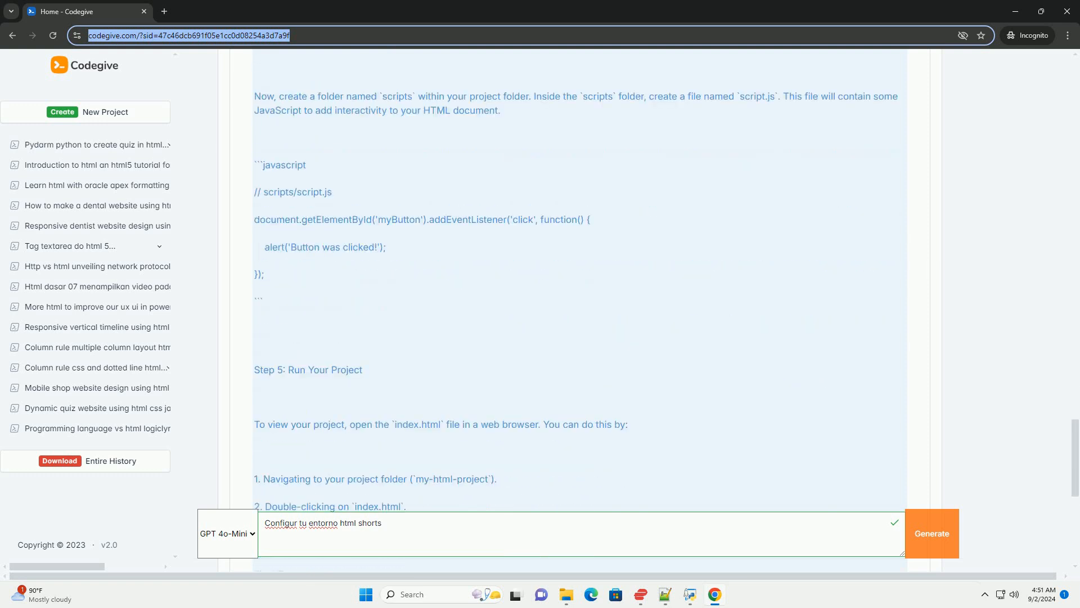
pyautogui.scroll(-3)
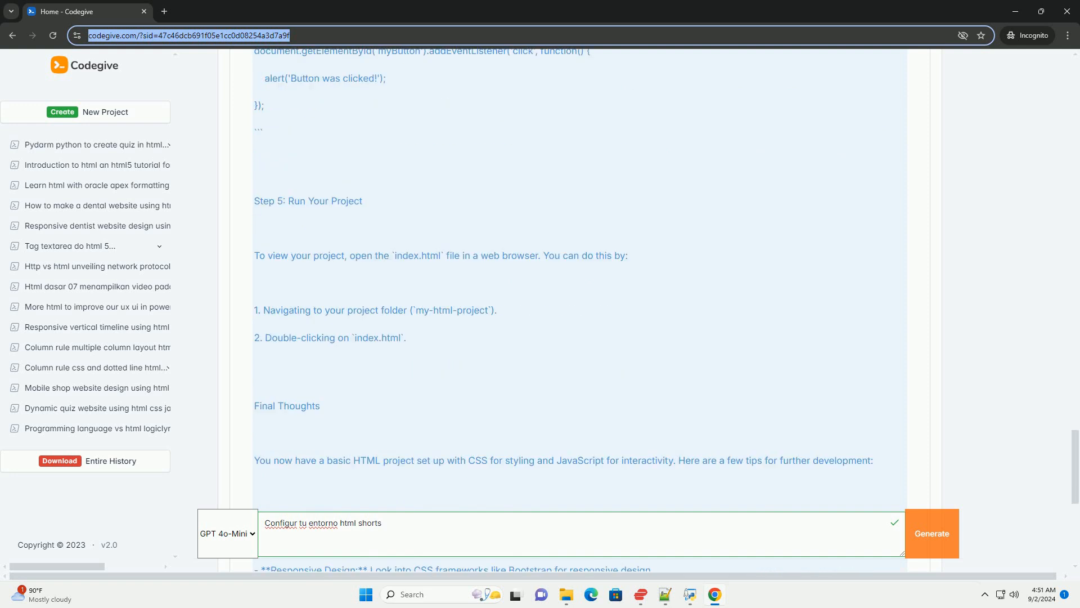